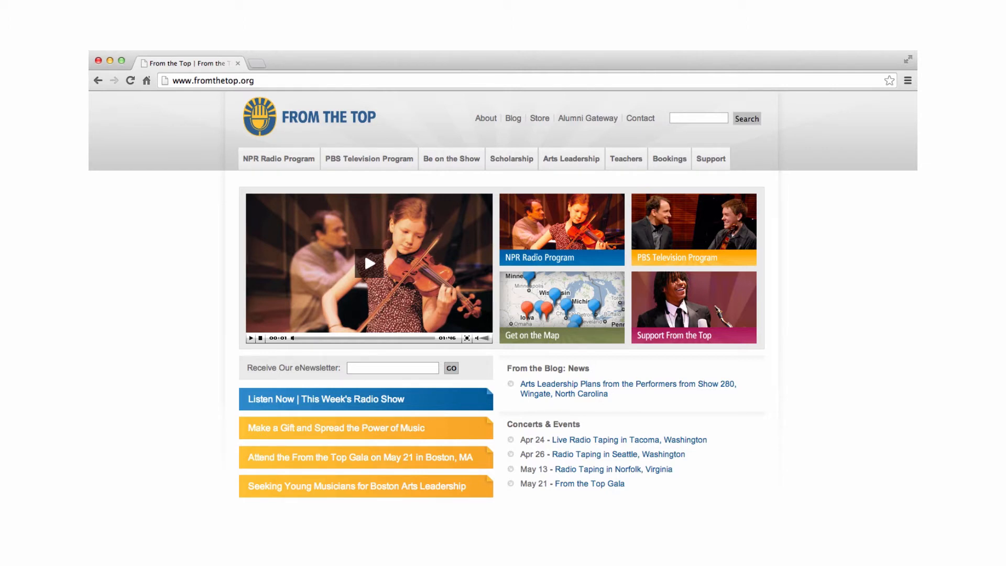
- Bookmark the fromthetop.org homepage with Ctrl+D and bring up its bookmark details
key("Ctrl+d")
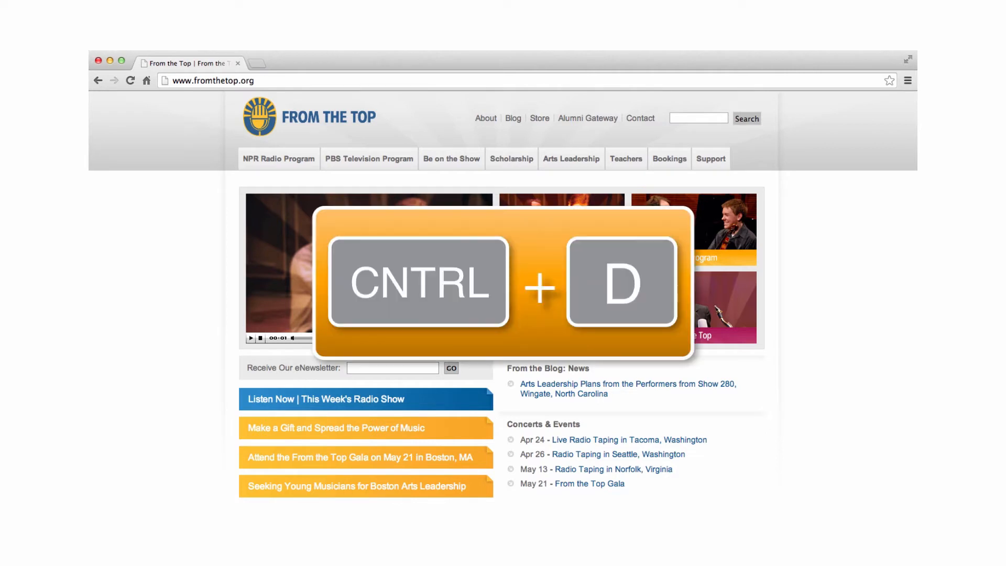
key("Ctrl+D")
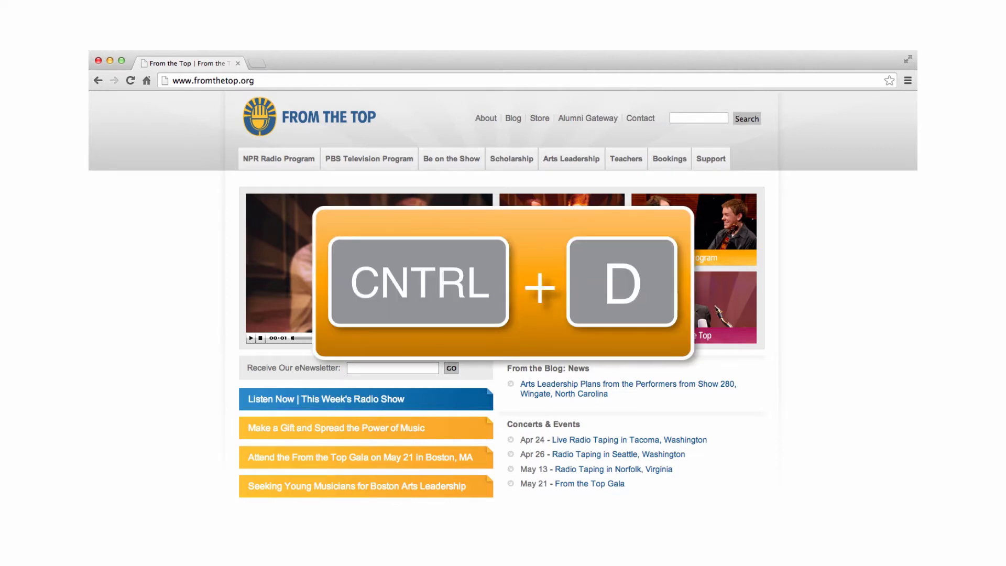
key("Ctrl+d")
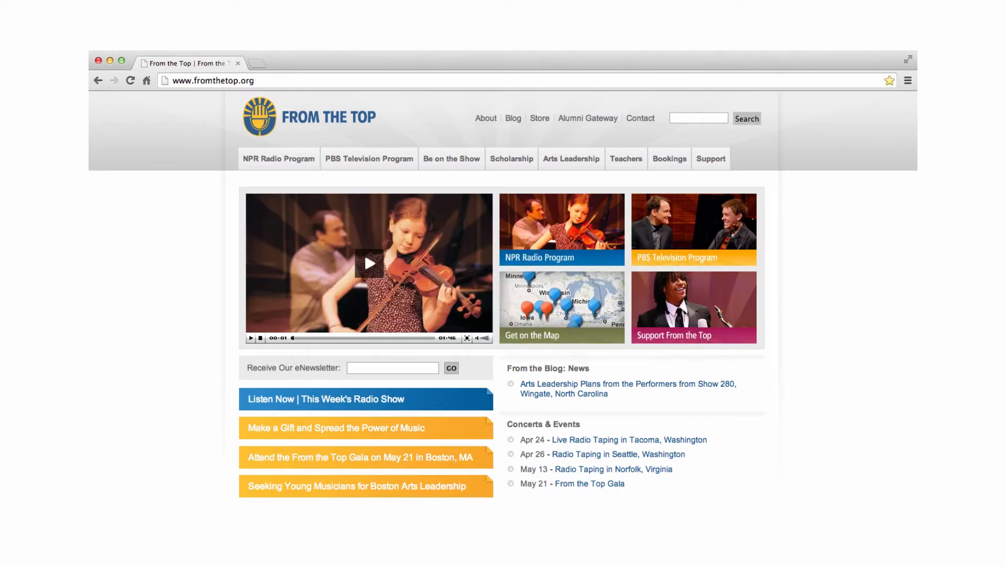
left_click(888, 79)
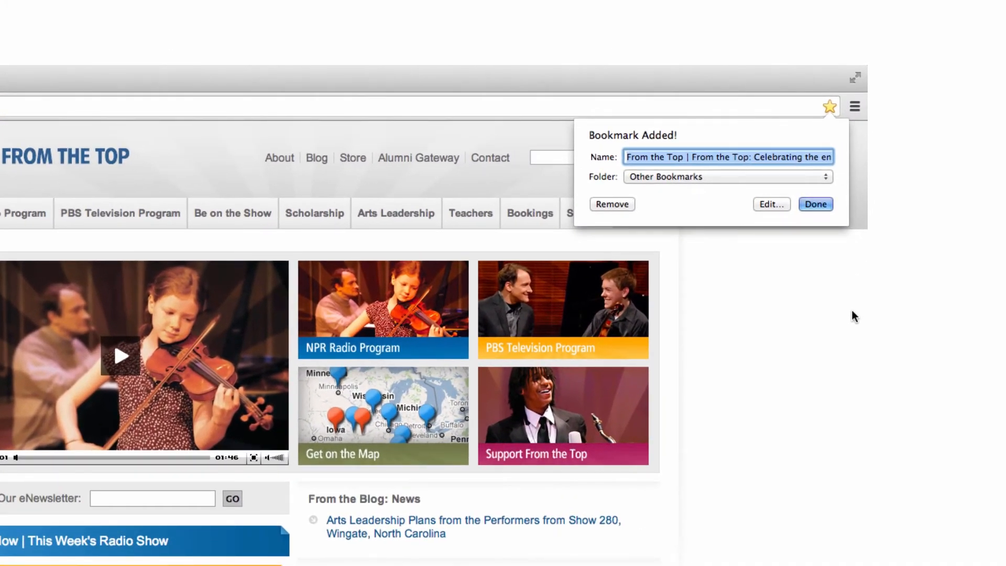
- Keep the From the Top bookmark in the Other Bookmarks folder and confirm it with Done
left_click(727, 176)
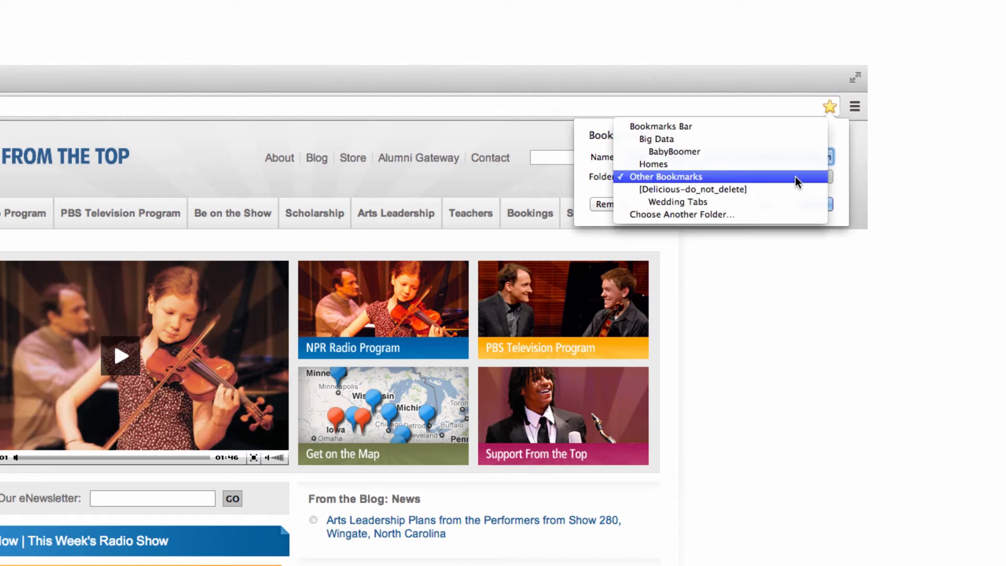
left_click(664, 176)
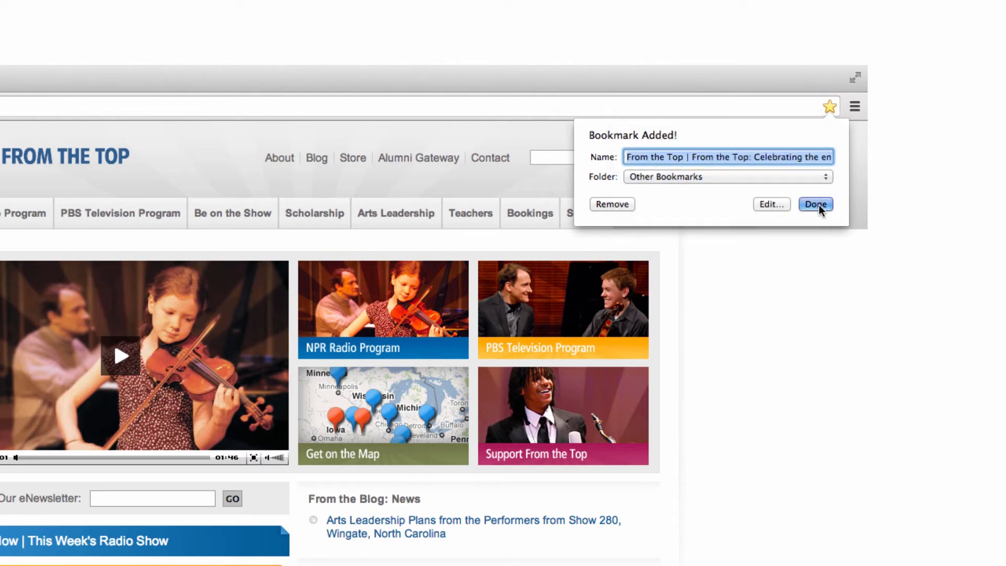
left_click(816, 204)
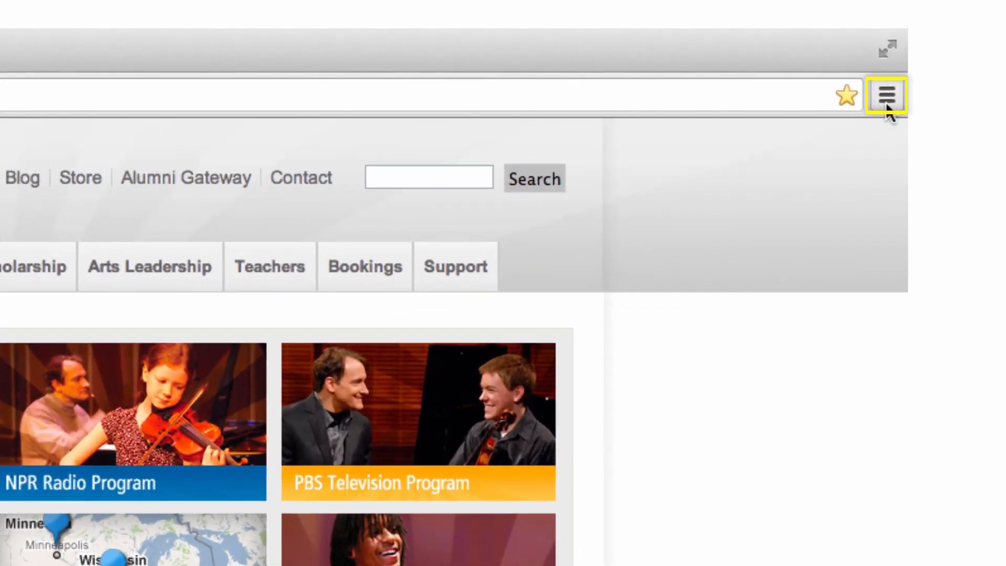
mouse_move(893, 110)
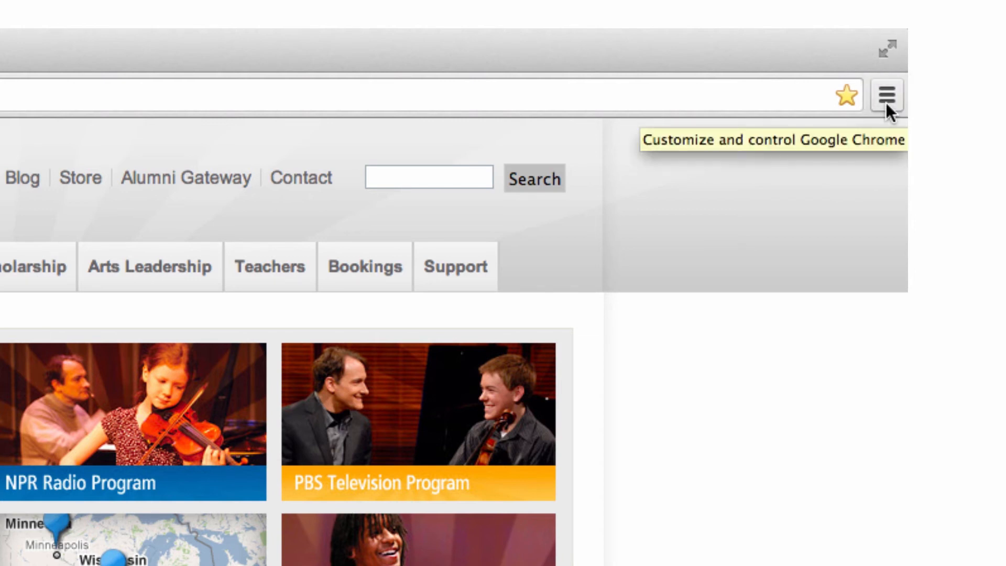
- Show Chrome's main menu to reach the Bookmarks submenu and Other Bookmarks folder
left_click(887, 95)
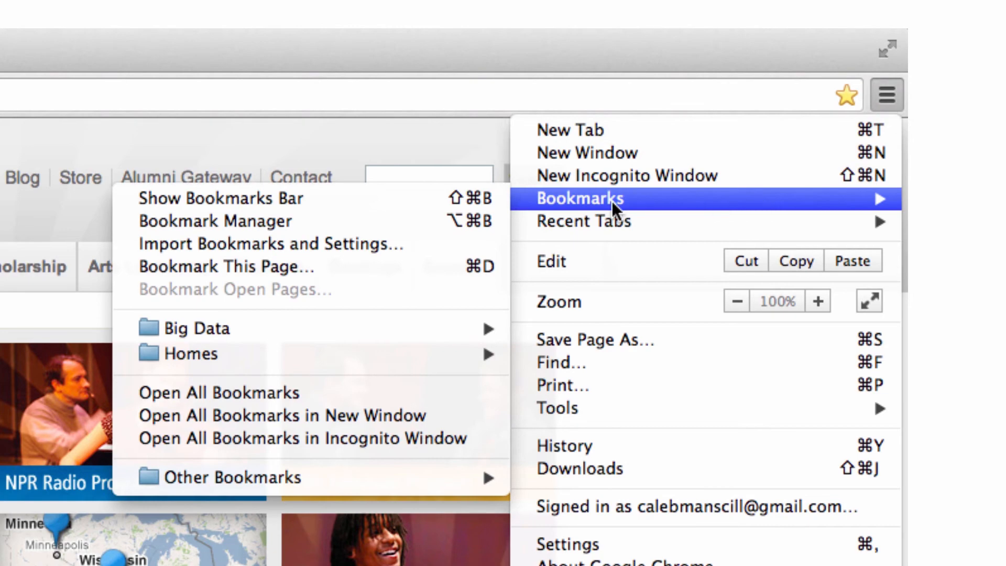
mouse_move(83, 485)
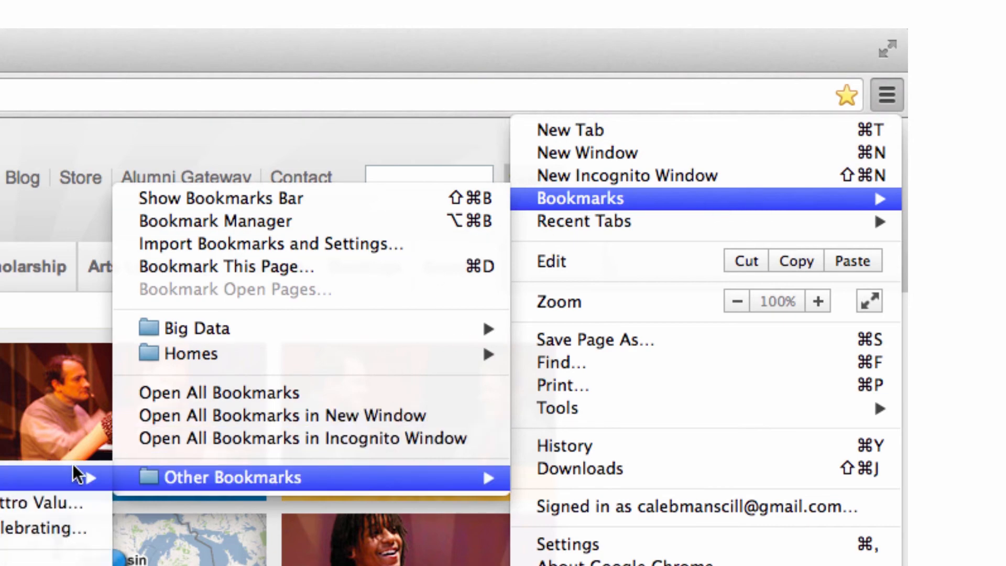